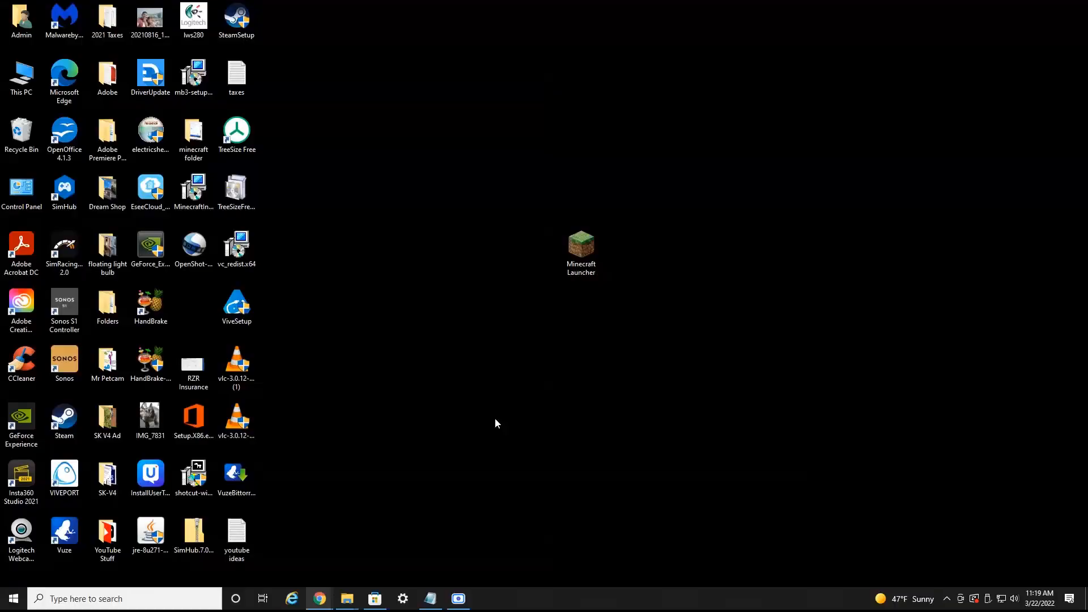
mouse_move(534, 367)
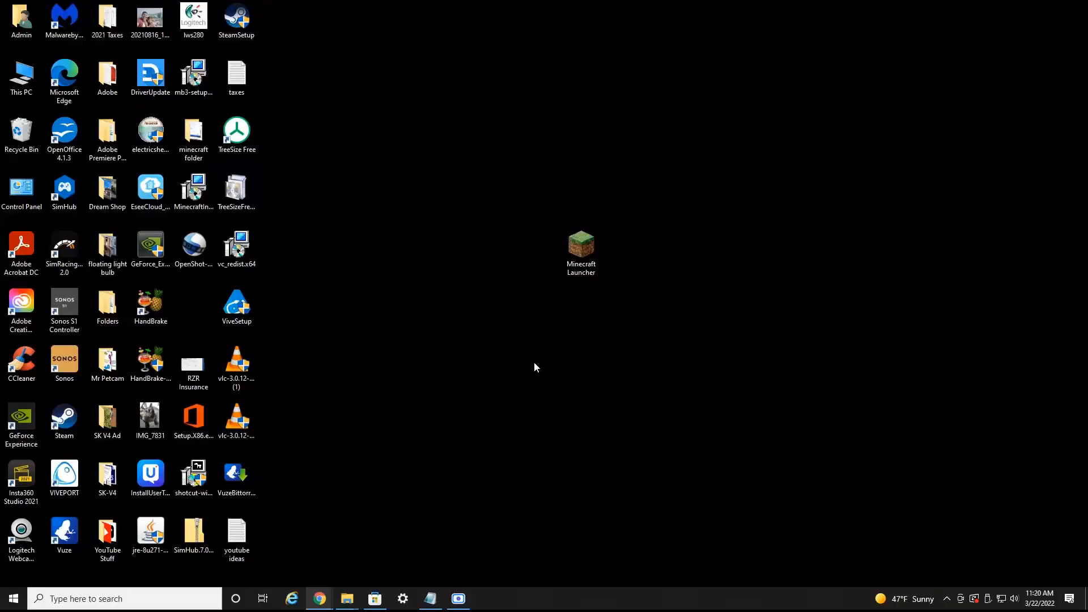
Bring up the Minecraft Launcher shortcut's Compatibility settings from its Properties.
left_click(580, 243)
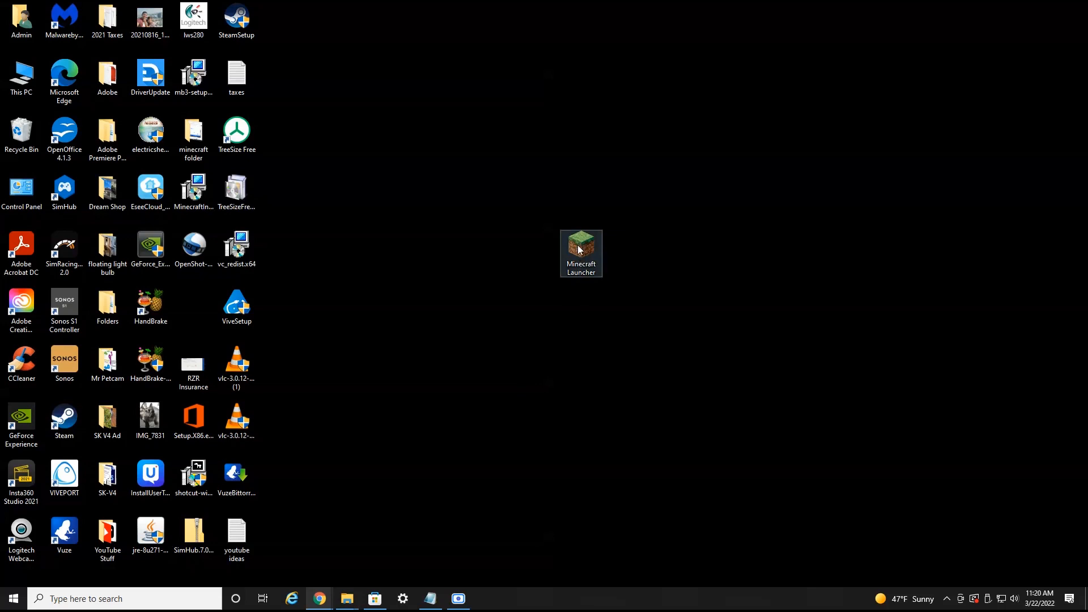
mouse_move(592, 242)
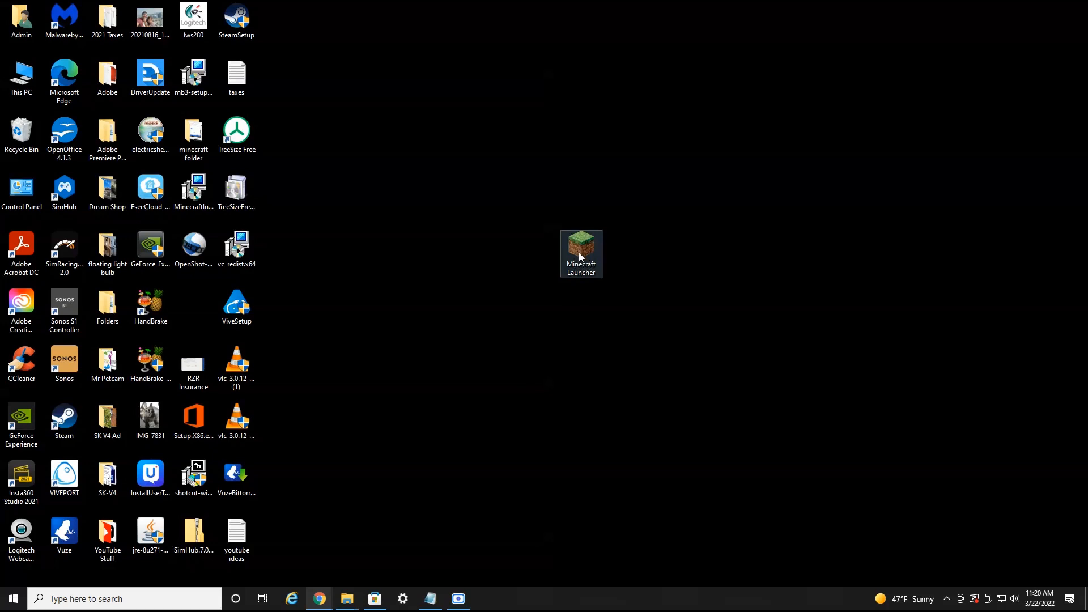
right_click(580, 246)
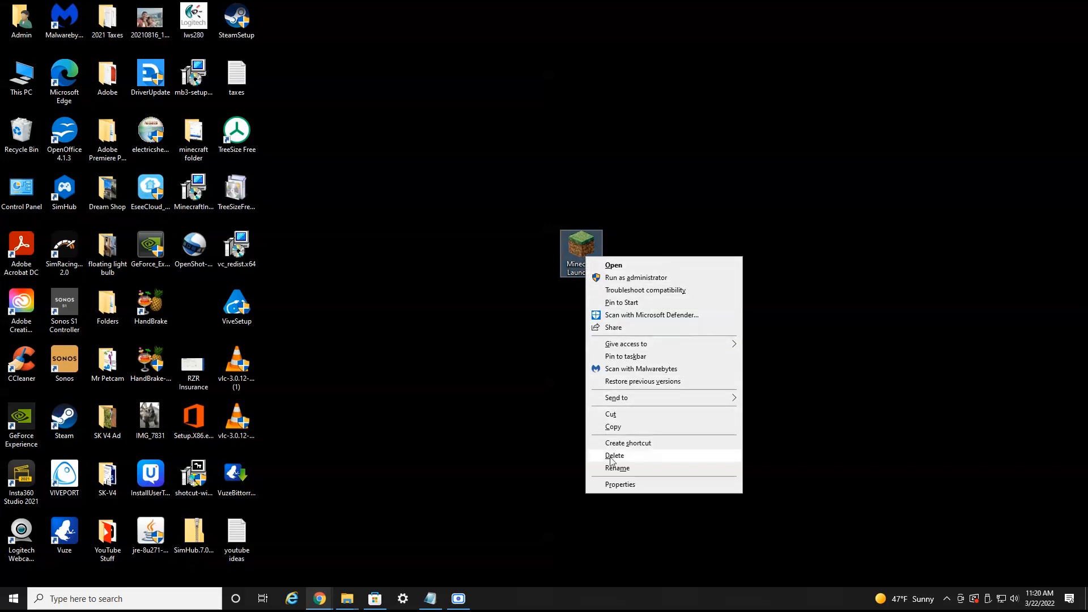
left_click(619, 484)
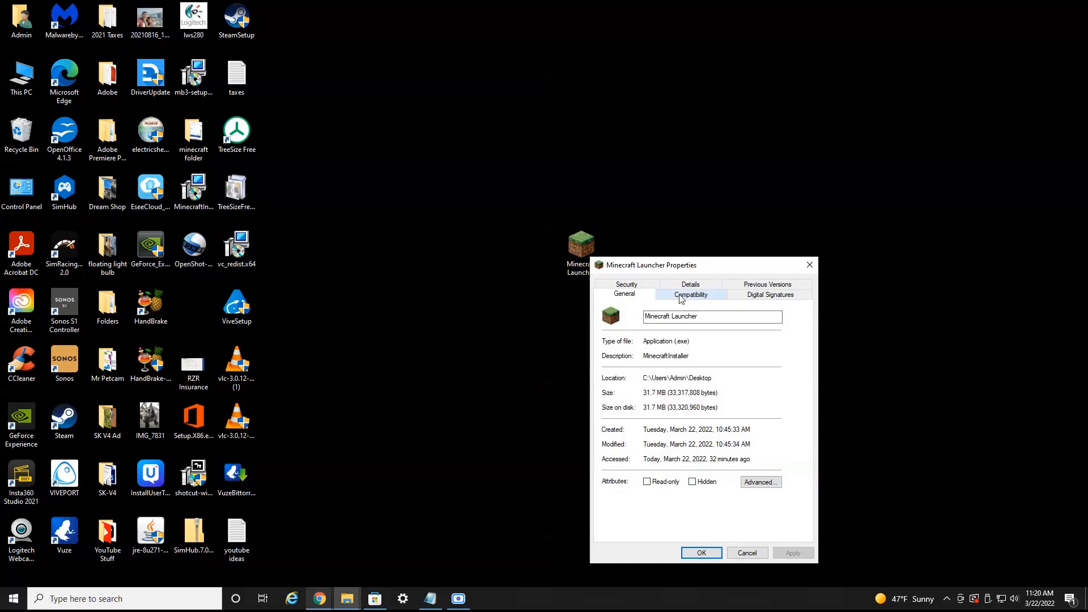
left_click(690, 294)
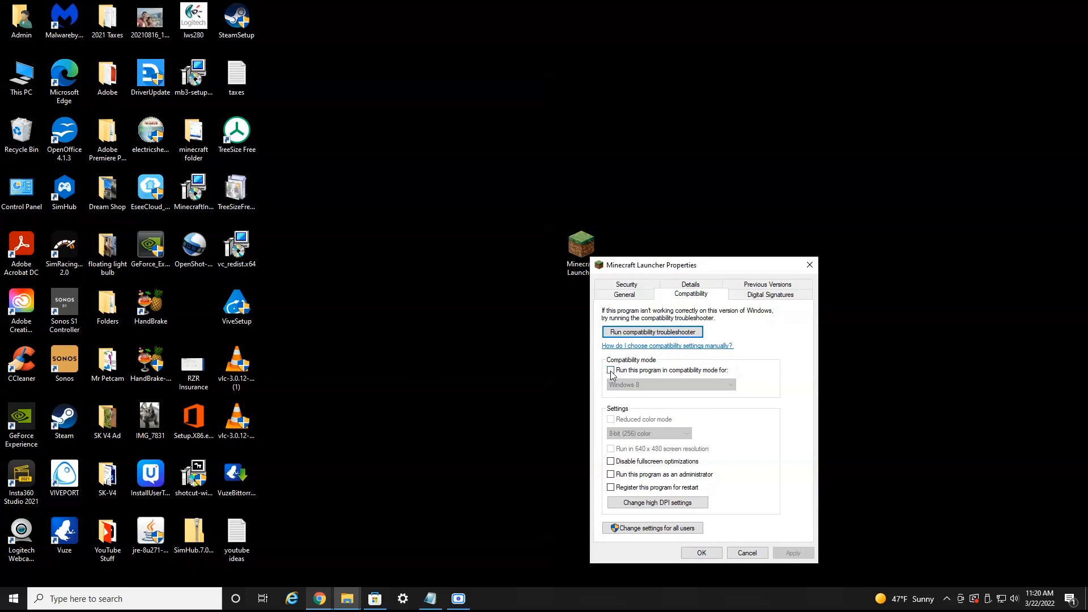
Enable compatibility mode set to Windows Vista, apply it and close Properties.
left_click(611, 370)
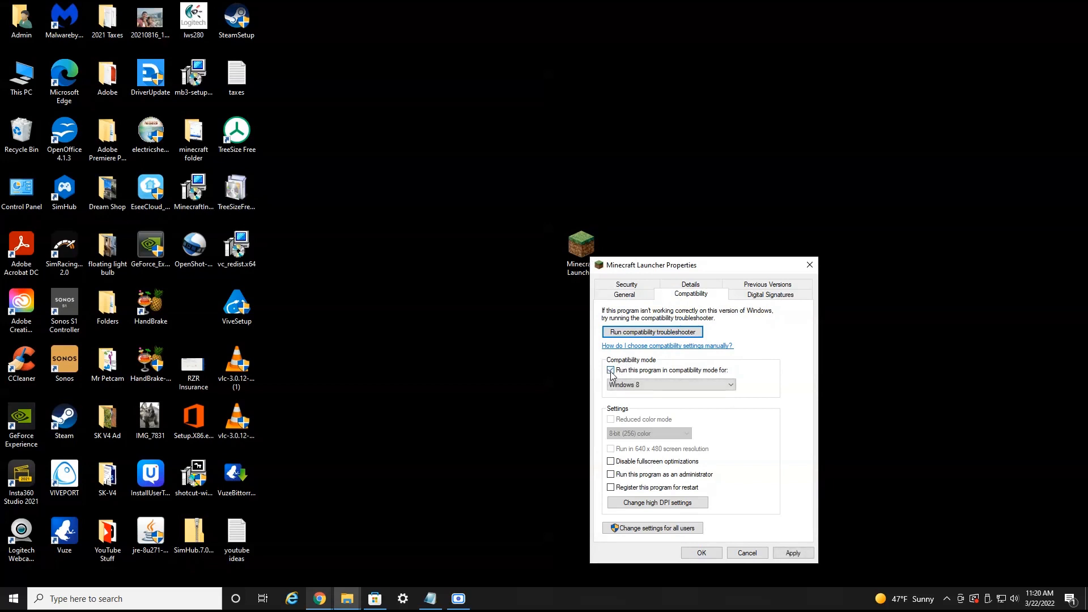
left_click(611, 369)
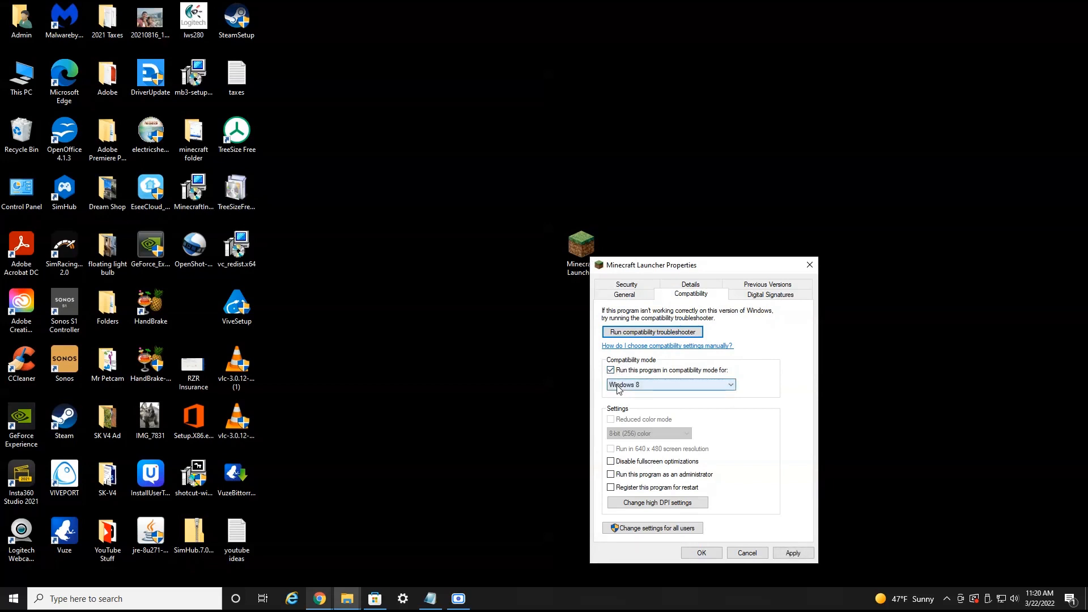
left_click(728, 384)
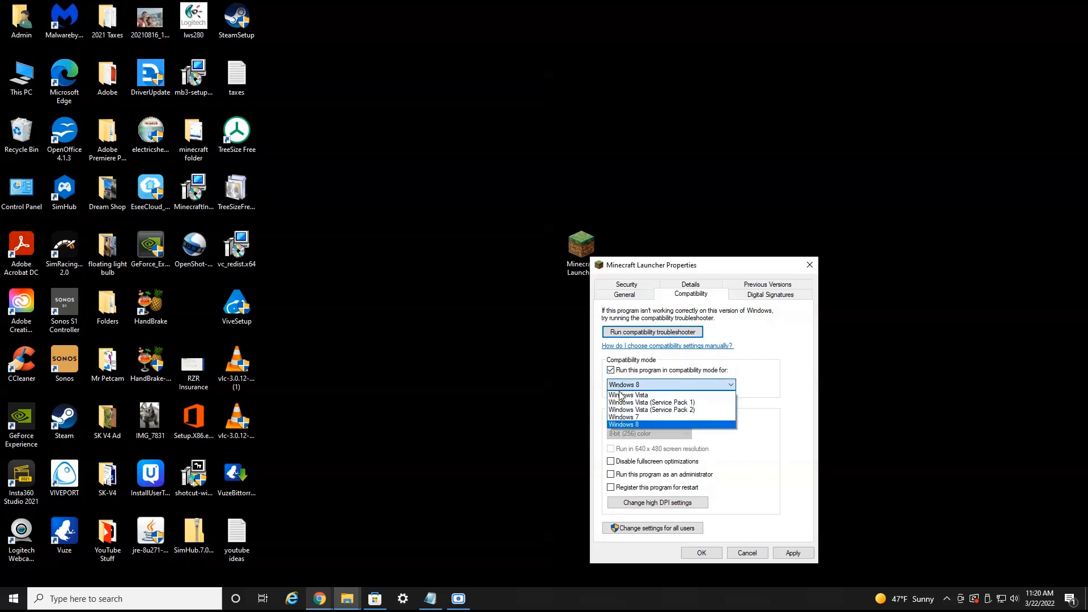
left_click(628, 395)
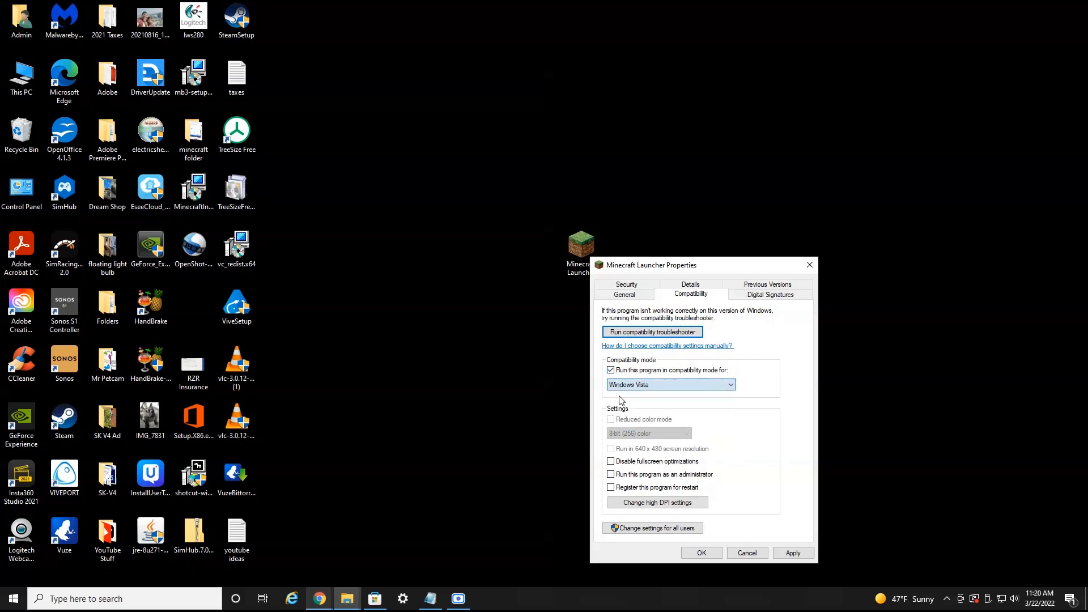
left_click(793, 553)
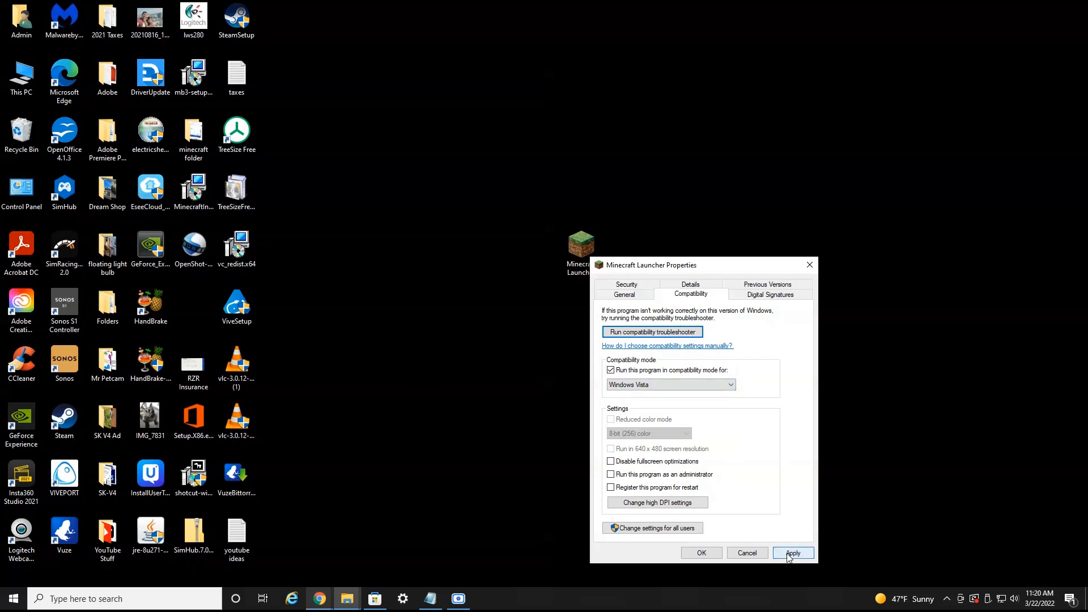
left_click(793, 553)
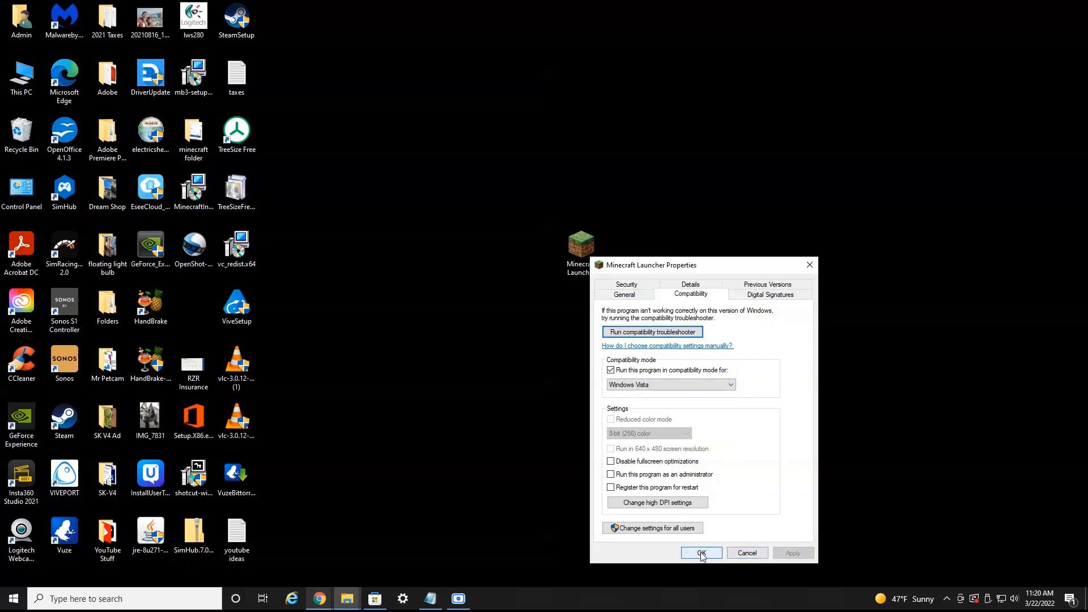
left_click(701, 552)
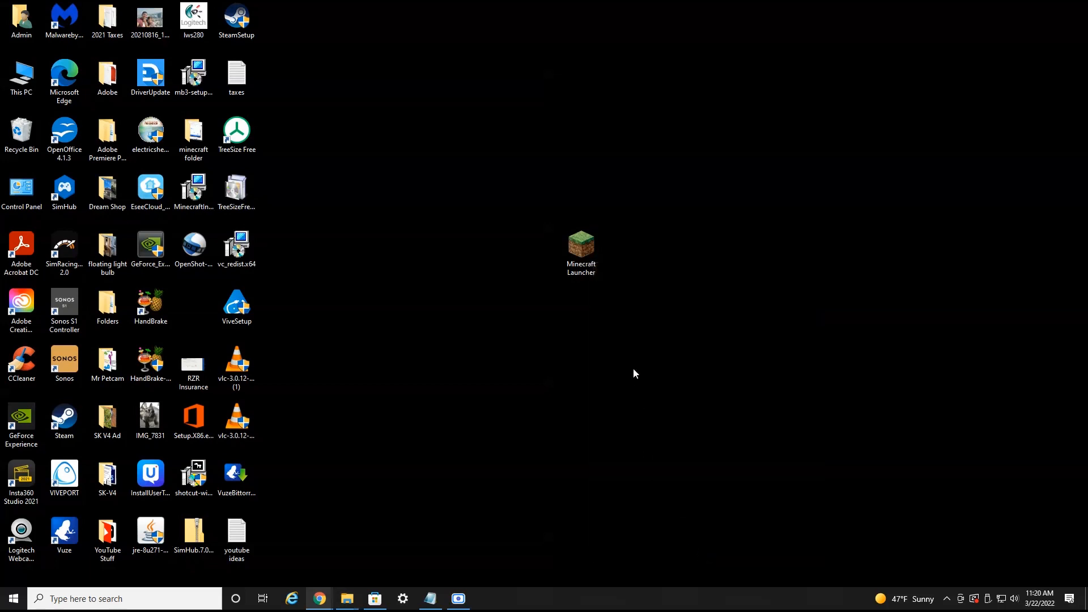
left_click(580, 247)
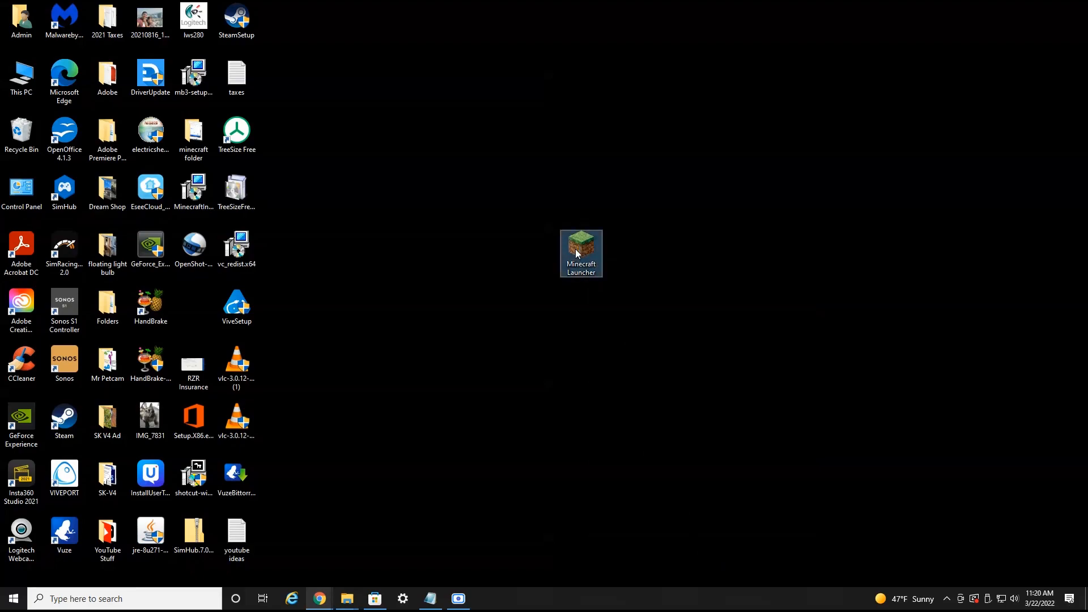
double_click(580, 249)
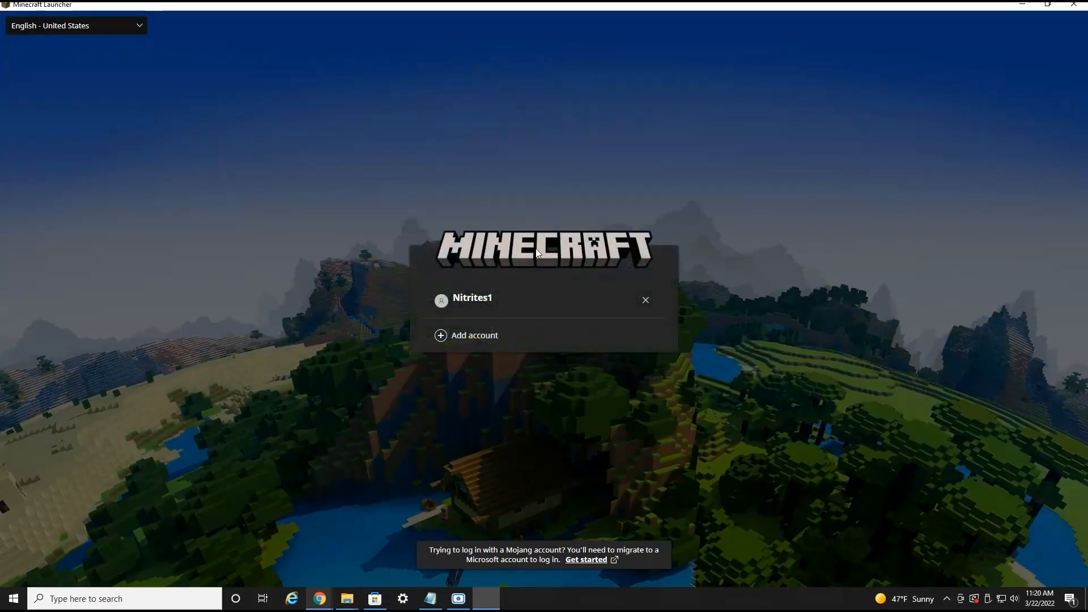
mouse_move(1008, 110)
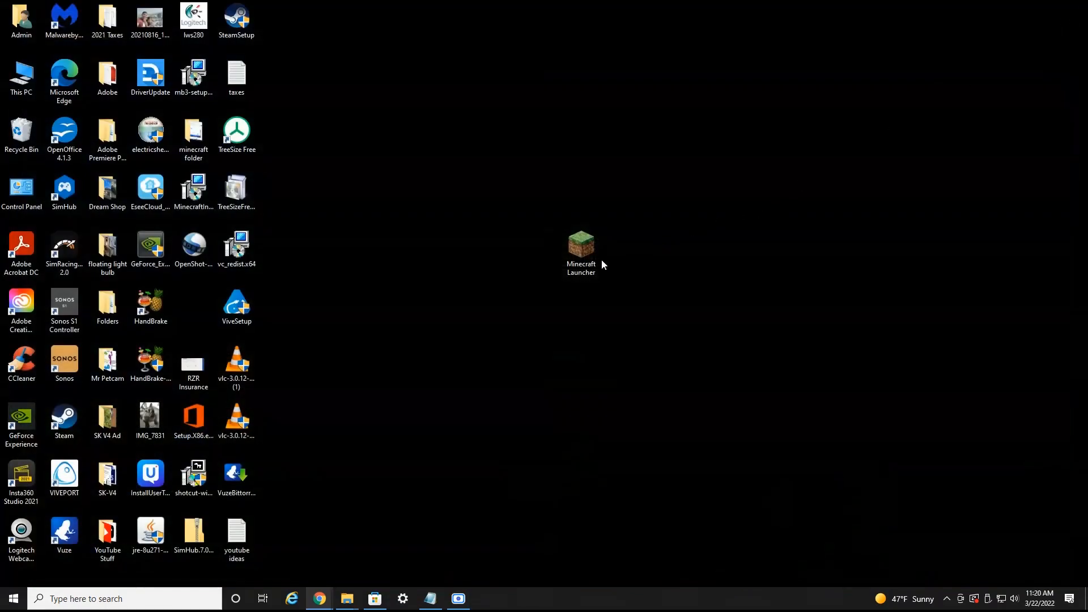
right_click(580, 242)
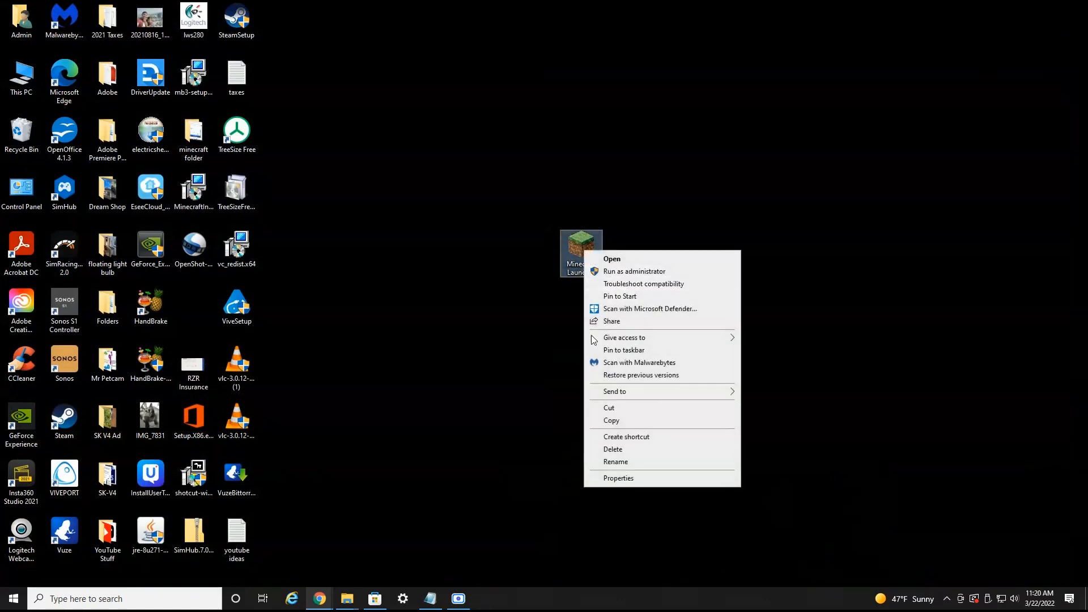
left_click(617, 478)
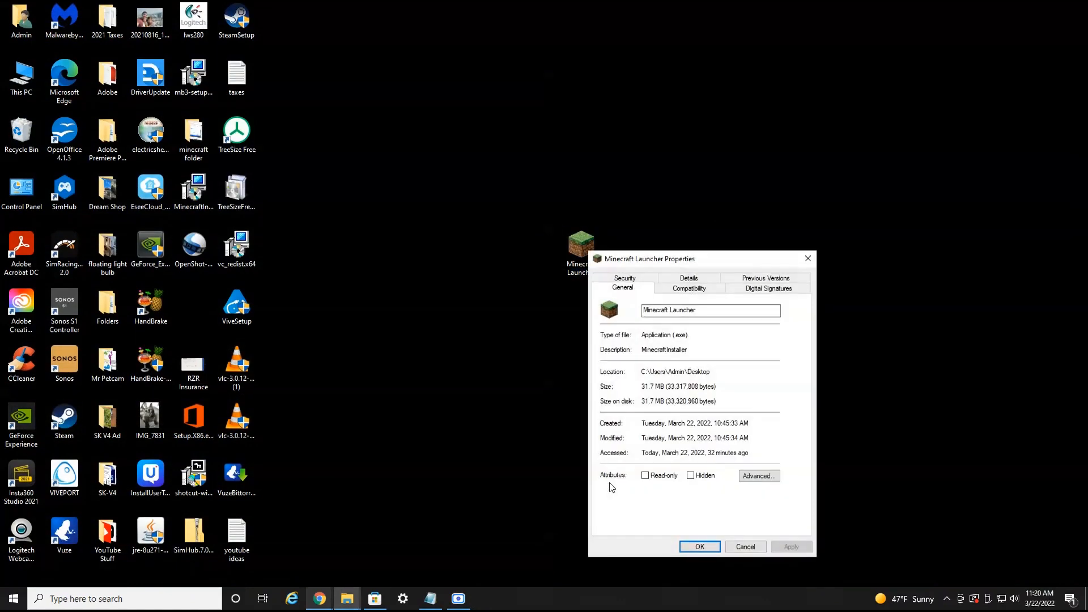
left_click(688, 288)
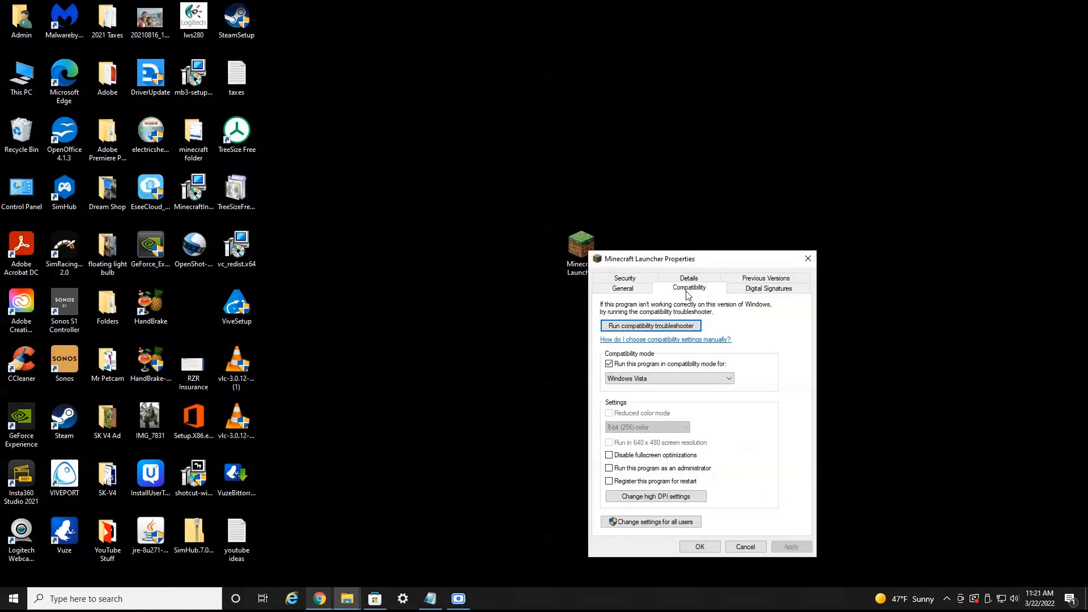
left_click(728, 379)
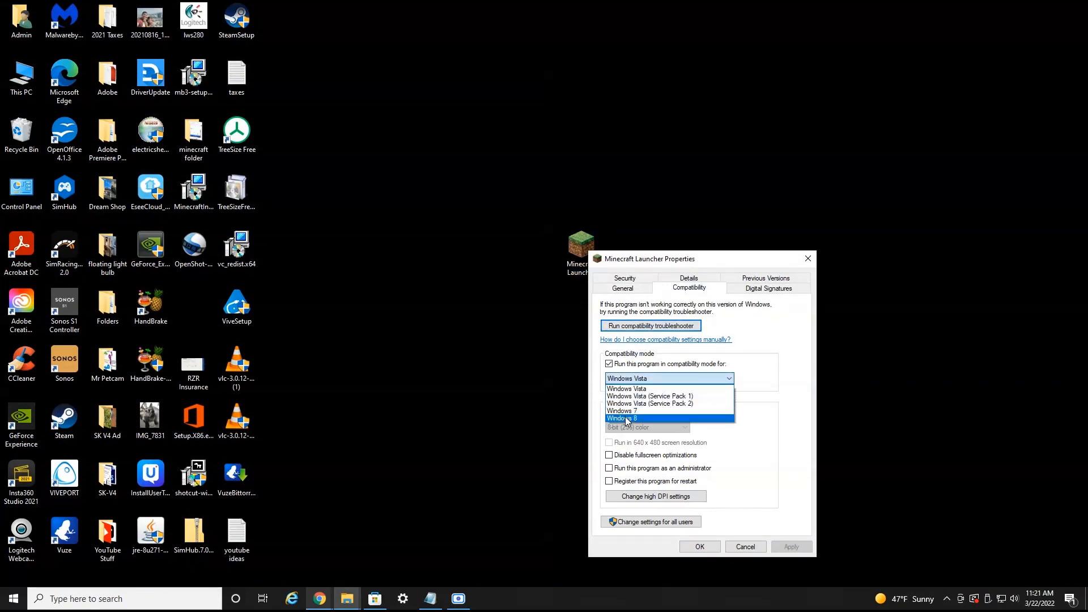
left_click(625, 418)
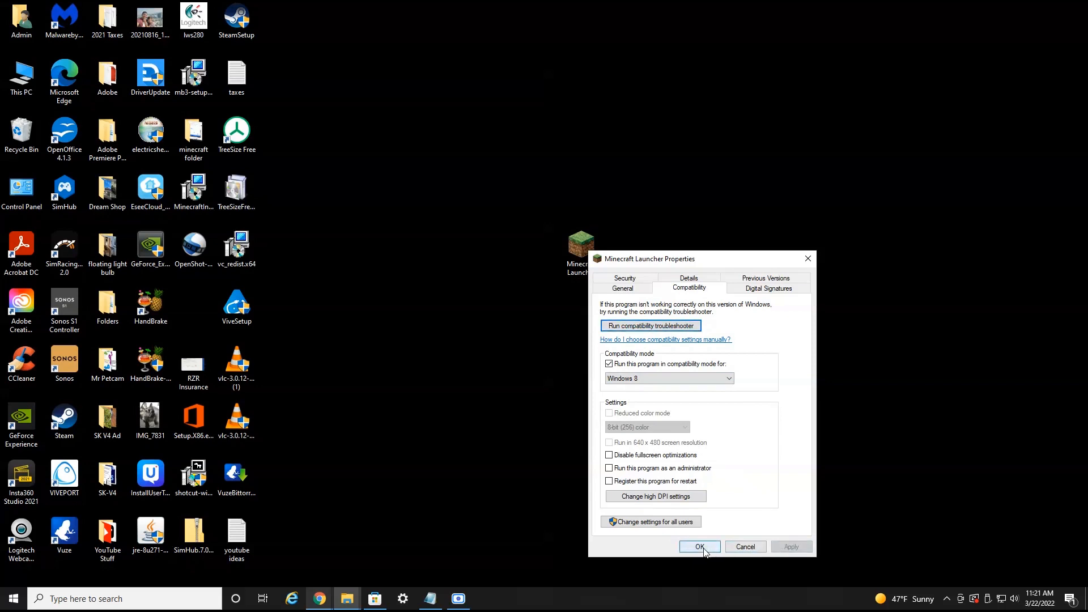
left_click(699, 546)
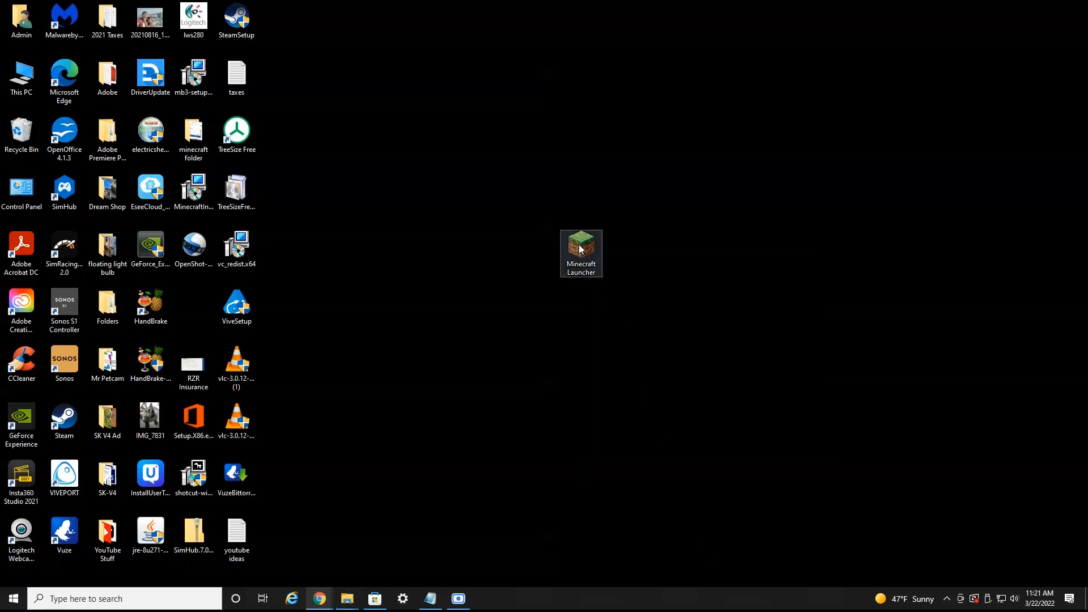
double_click(580, 248)
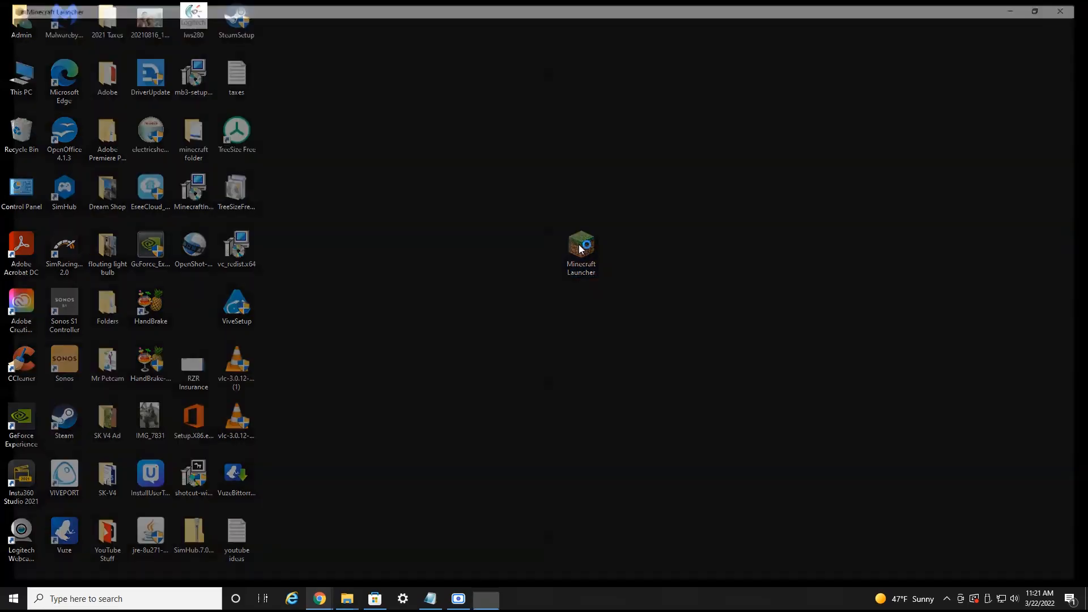
double_click(580, 245)
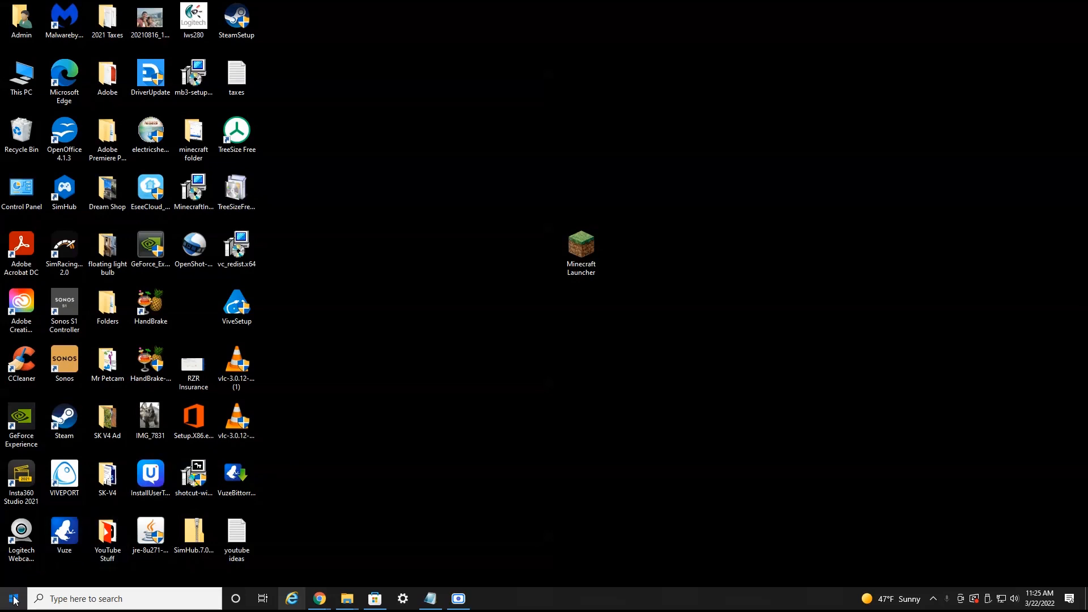
Reach the Apps & features list in Windows Settings via Start search.
left_click(12, 598)
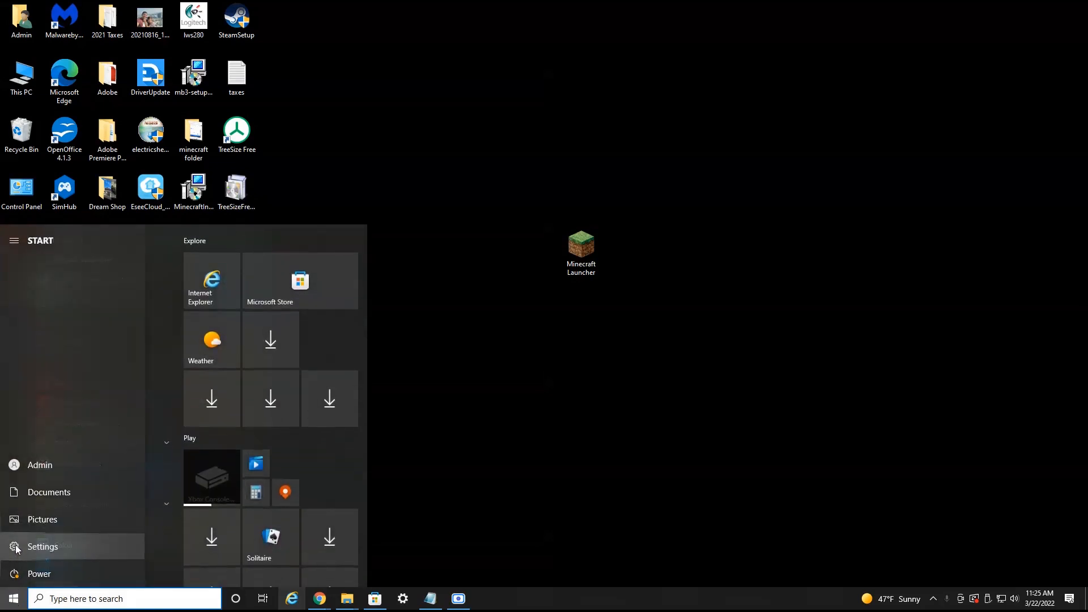
left_click(14, 240)
type("settings")
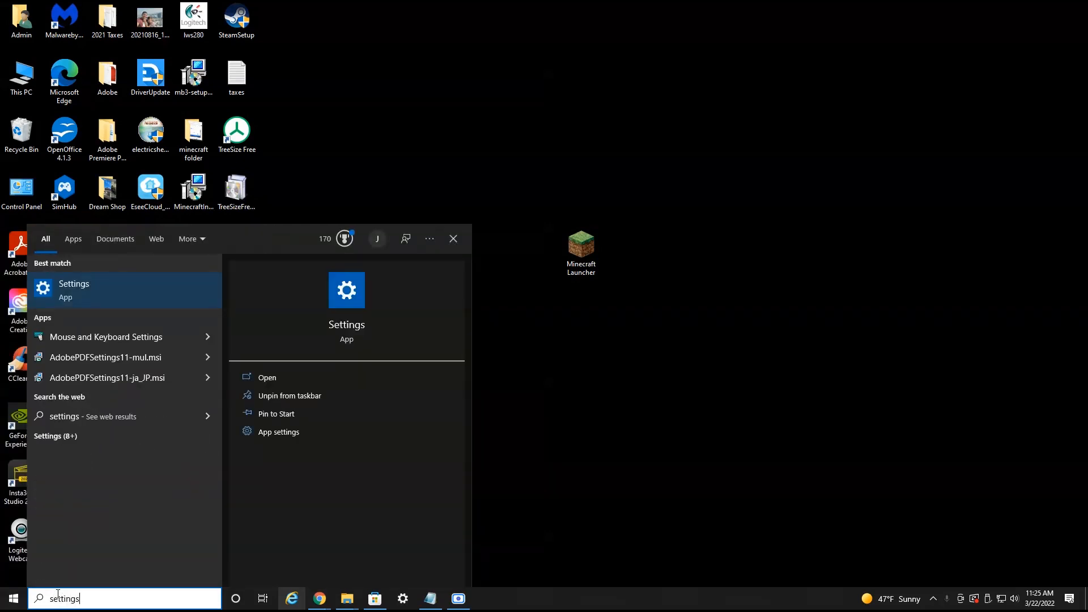
left_click(74, 289)
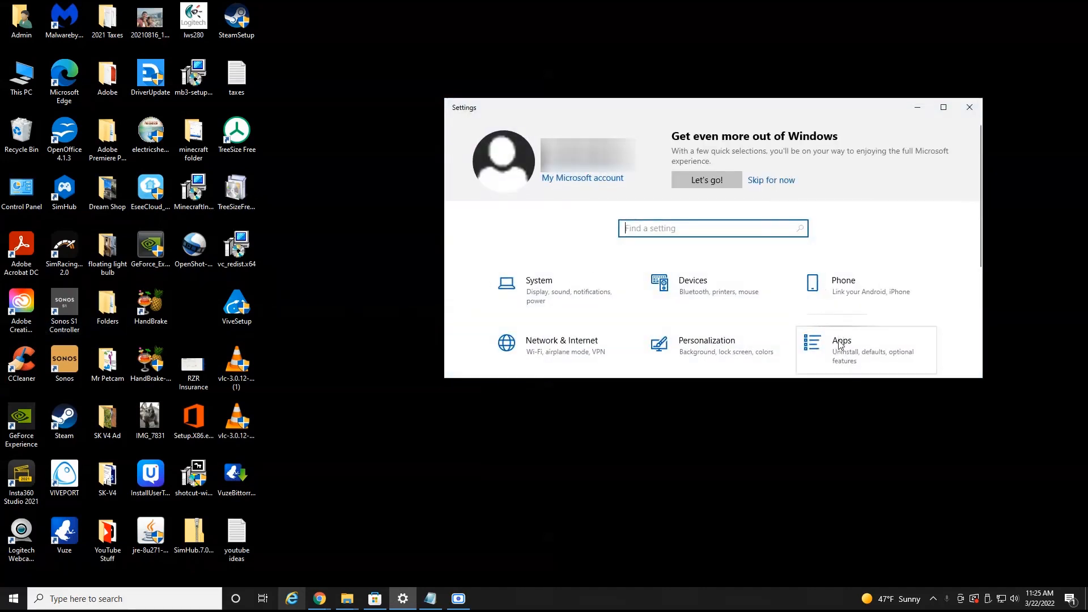
left_click(841, 349)
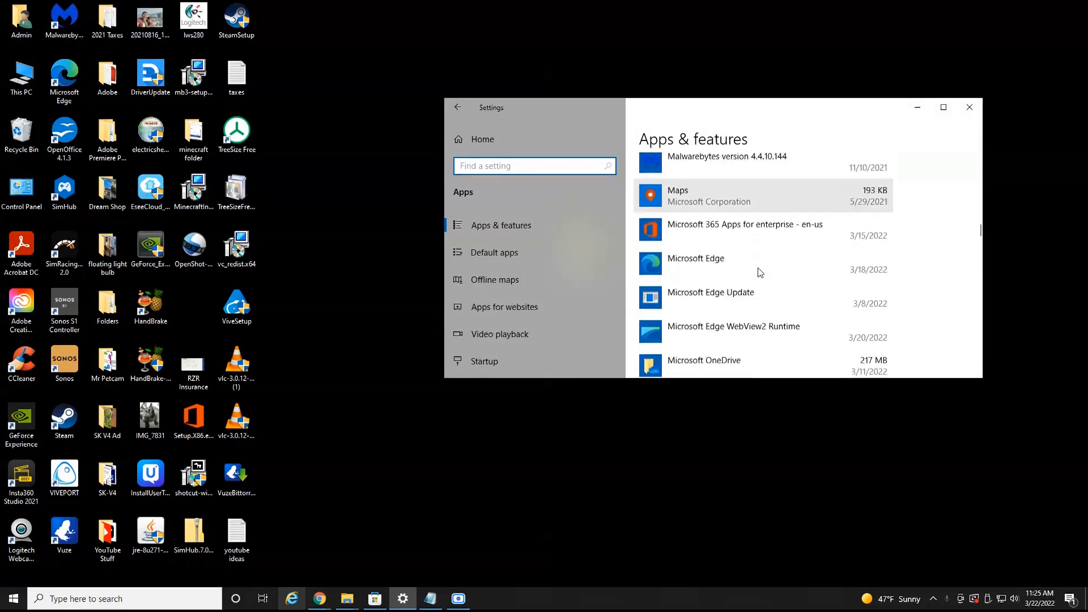
Uninstall Minecraft Launcher from the installed apps list.
scroll("down", 3)
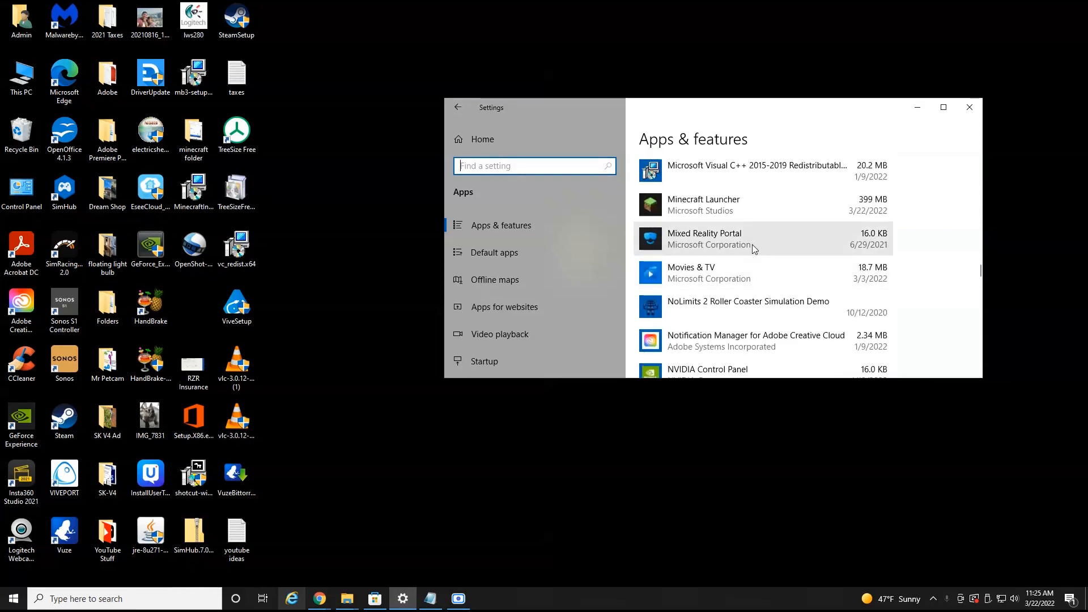
left_click(702, 204)
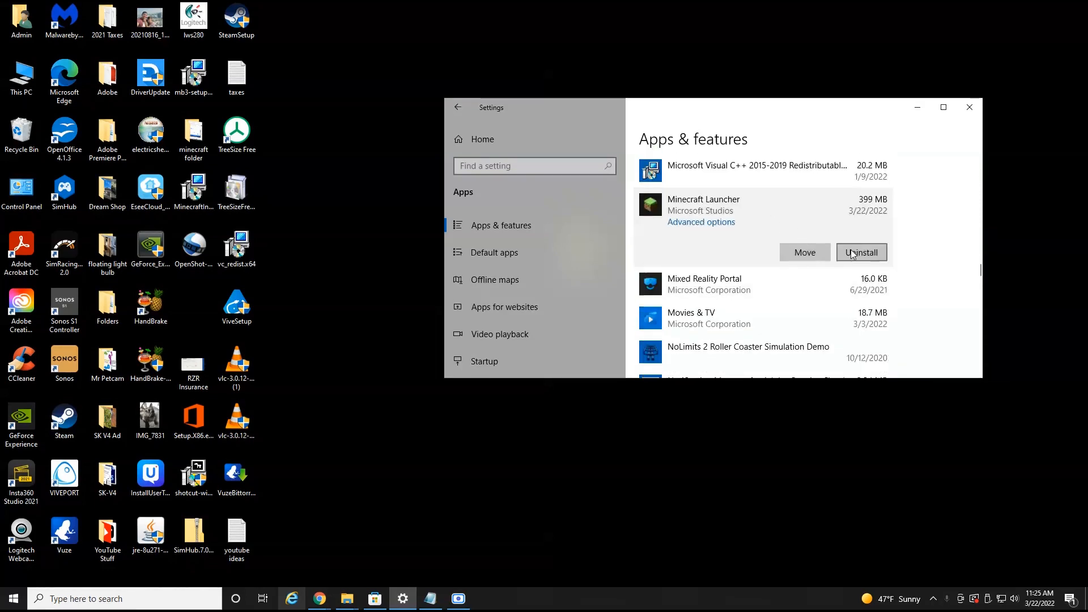
left_click(861, 251)
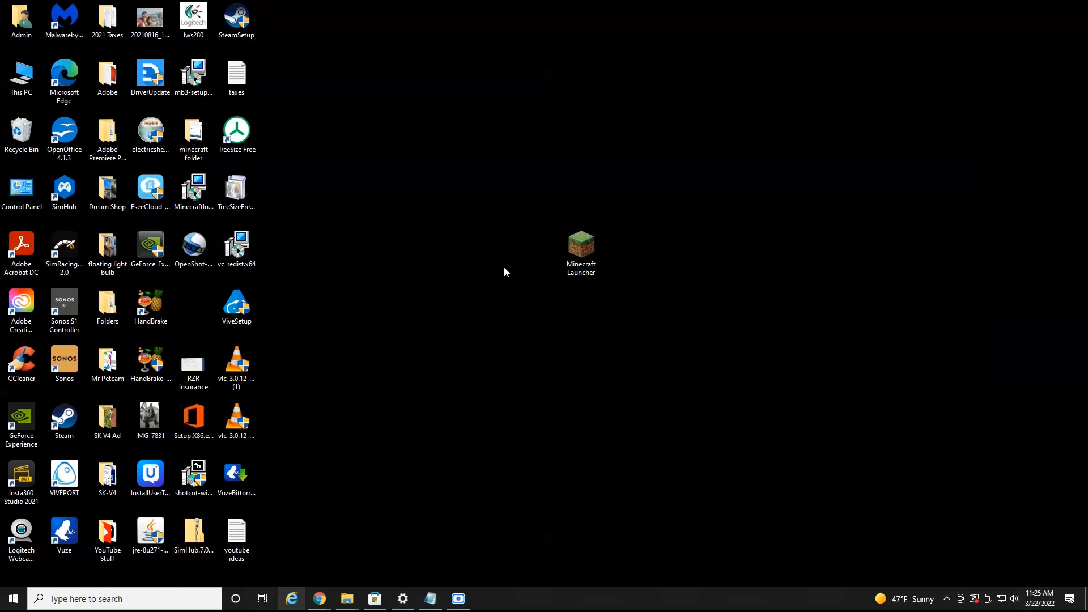
Delete the .minecraft folder from the %appdata% Roaming folder and close Explorer.
left_click(105, 598)
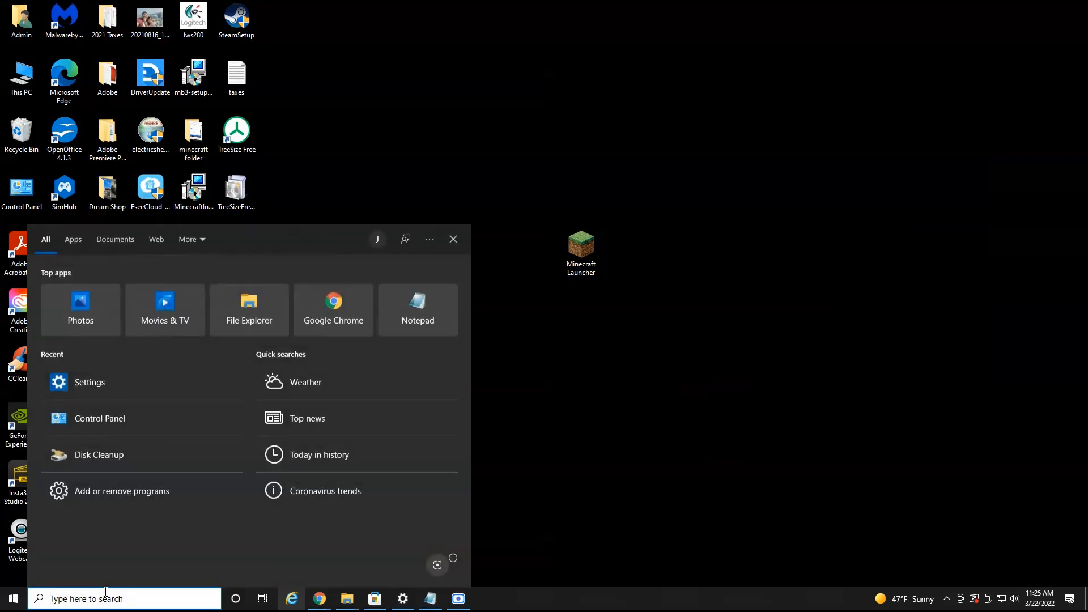
type("%ap")
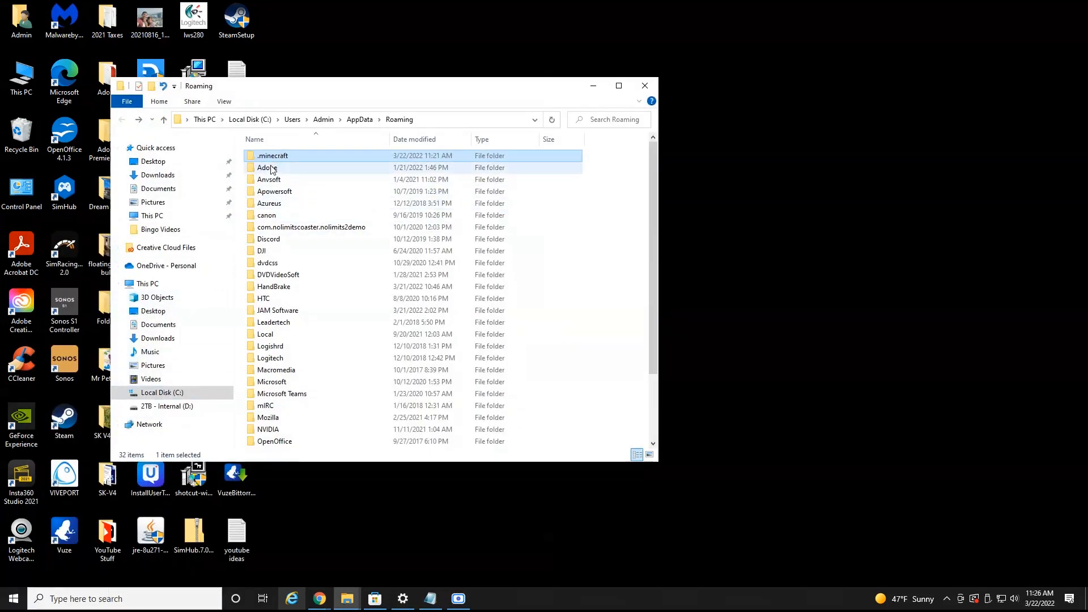
mouse_move(272, 155)
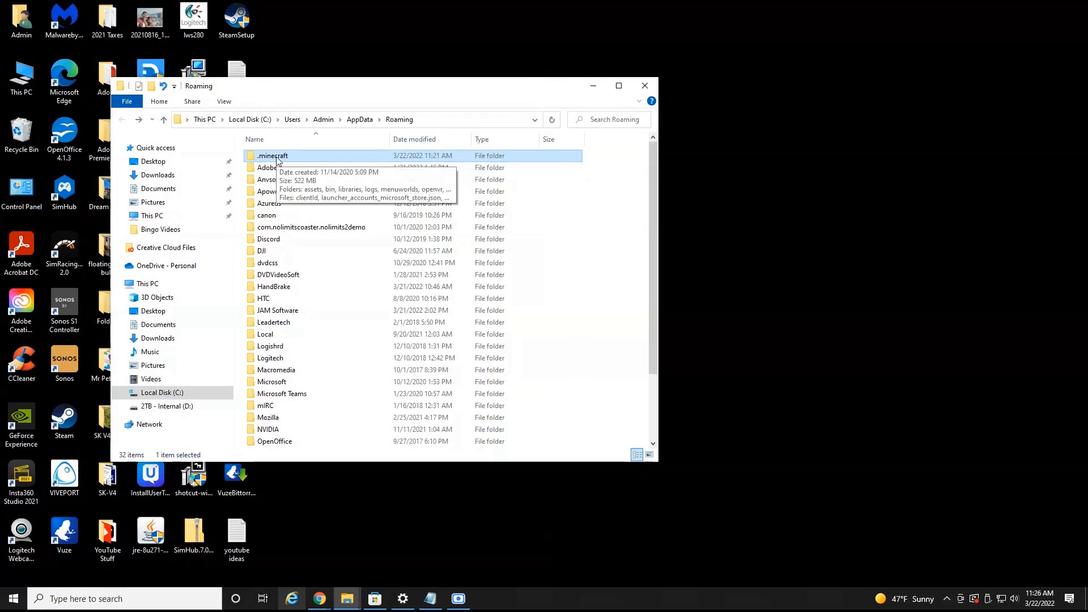
right_click(271, 156)
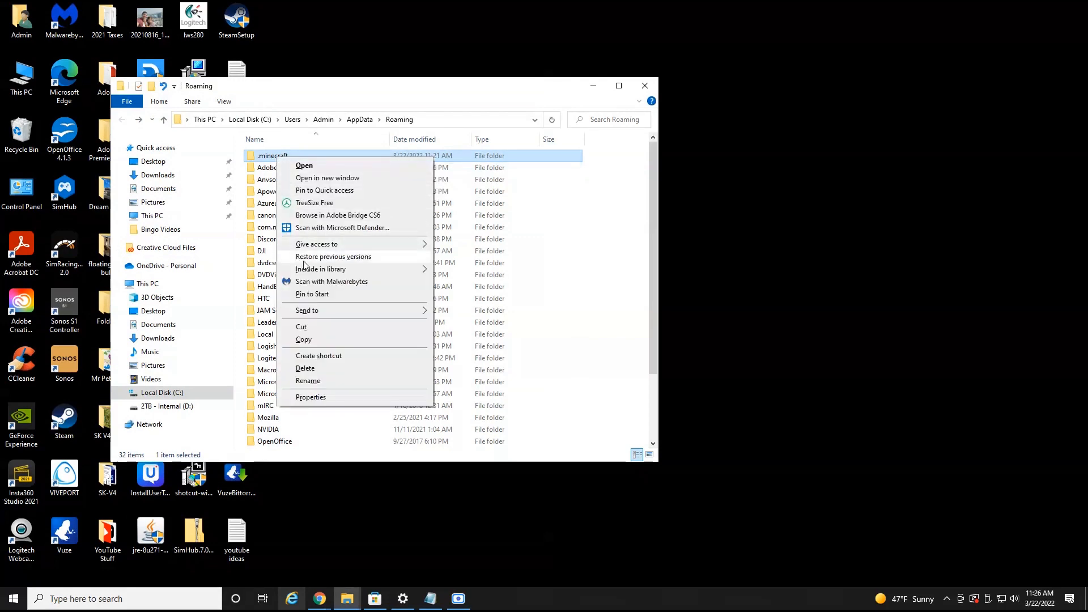
left_click(304, 368)
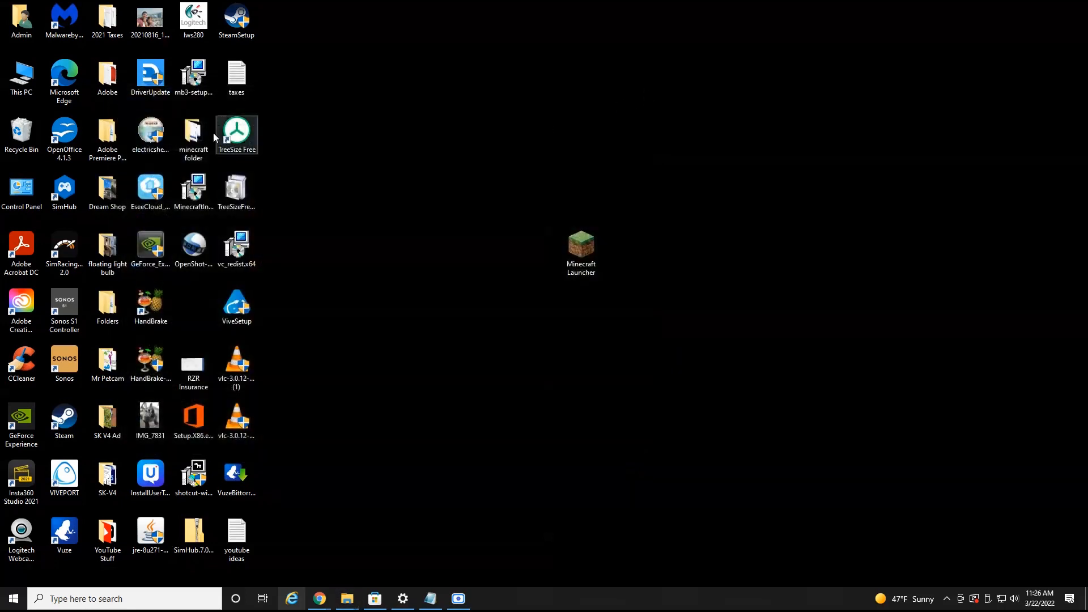
double_click(20, 132)
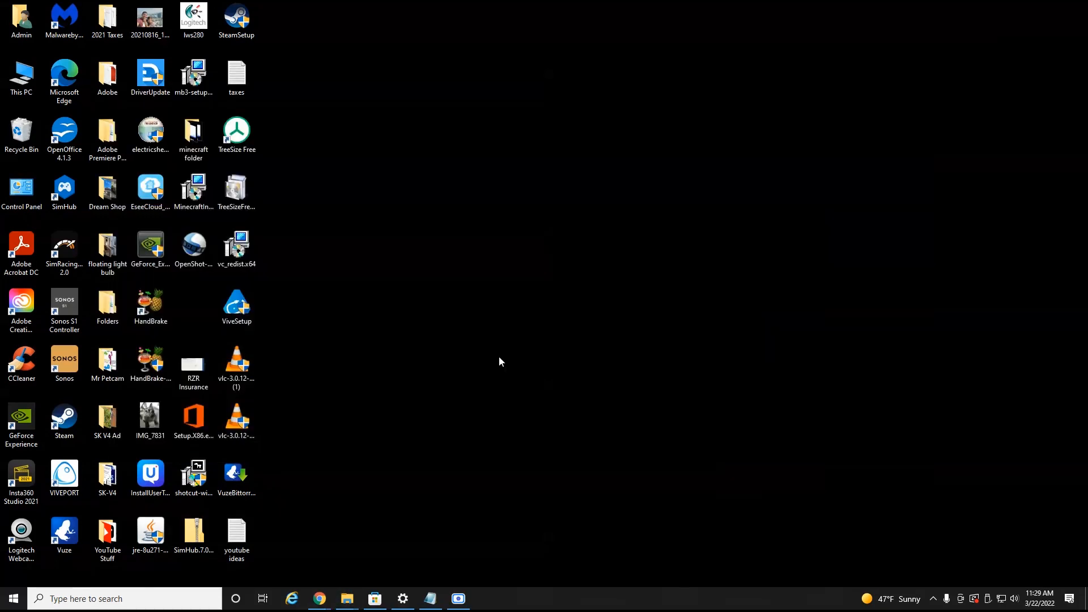
mouse_move(341, 555)
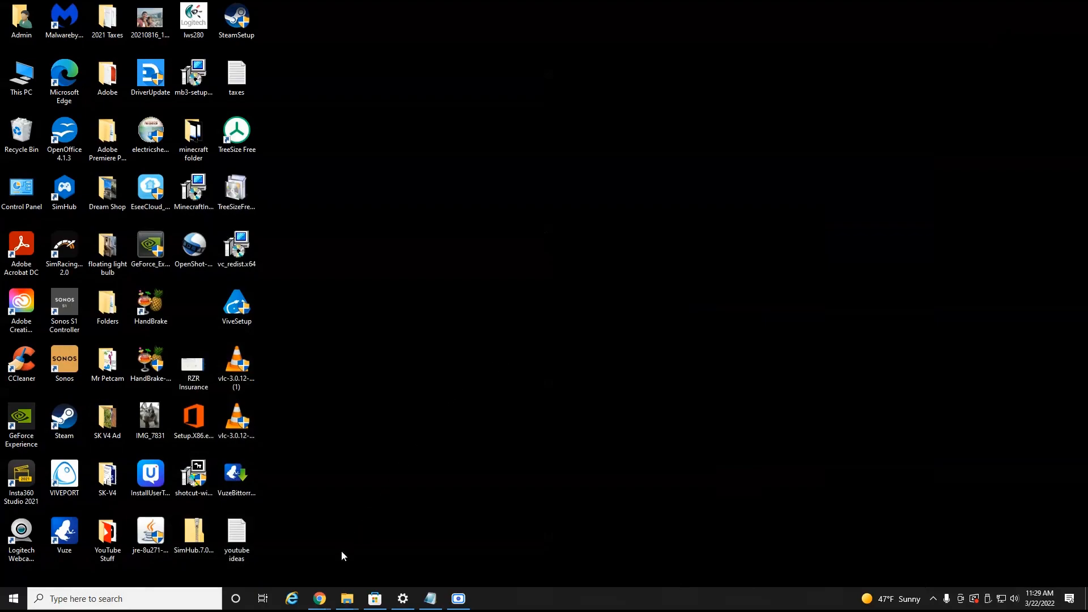
Go to minecraft.net in Chrome and reach the Get Minecraft platform page.
left_click(318, 598)
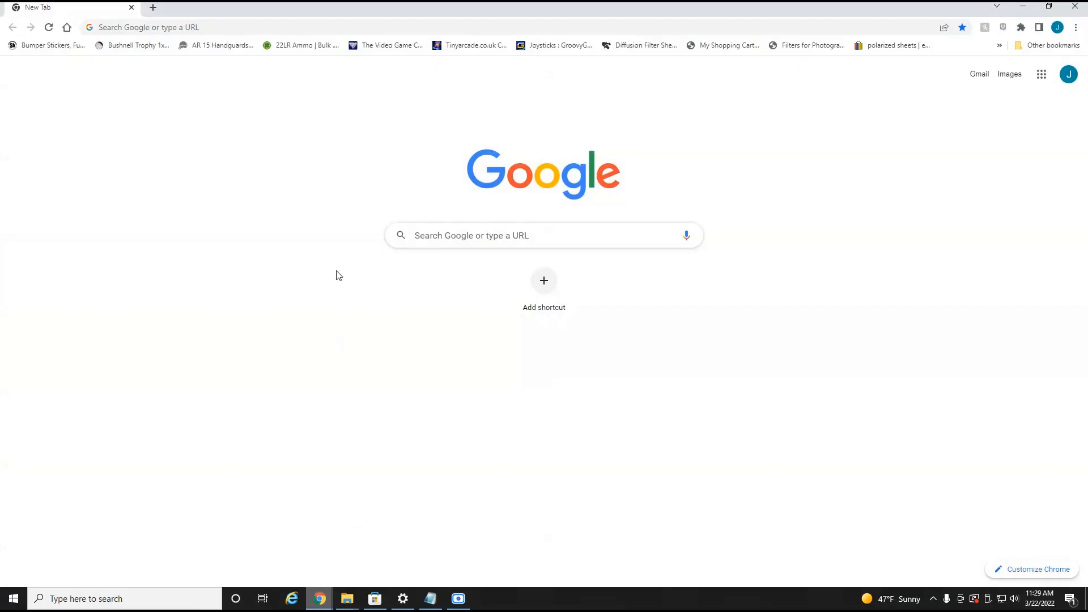
type("minecraft.net/en-us")
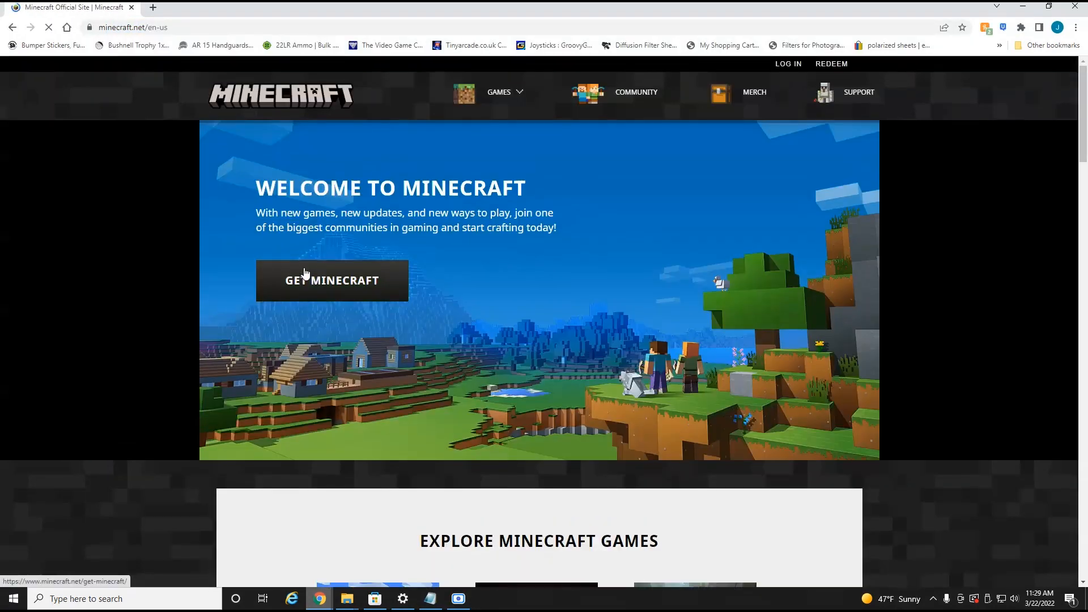
left_click(332, 280)
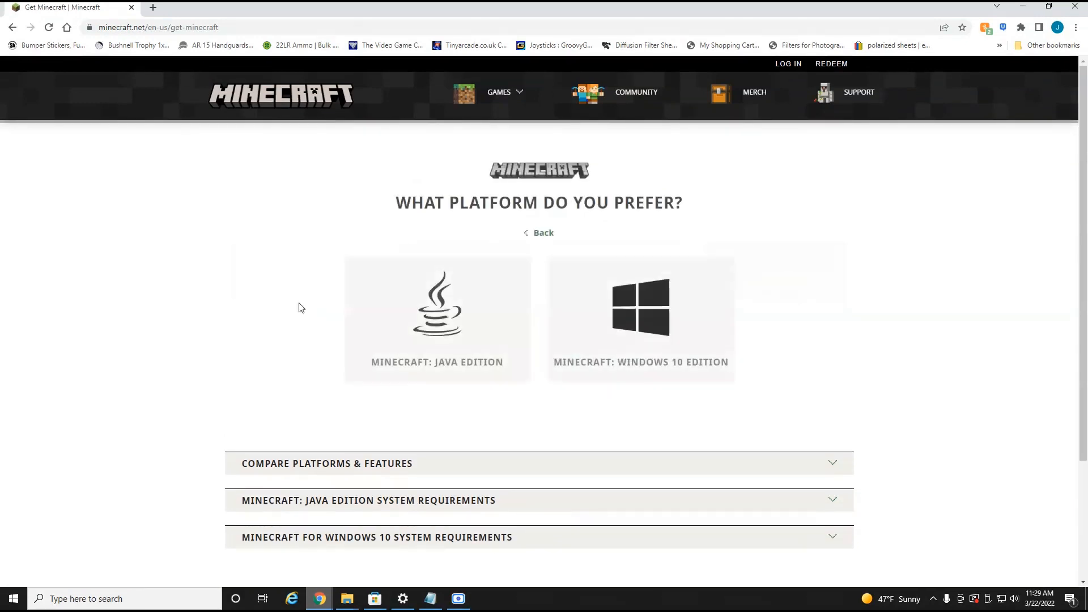
mouse_move(589, 325)
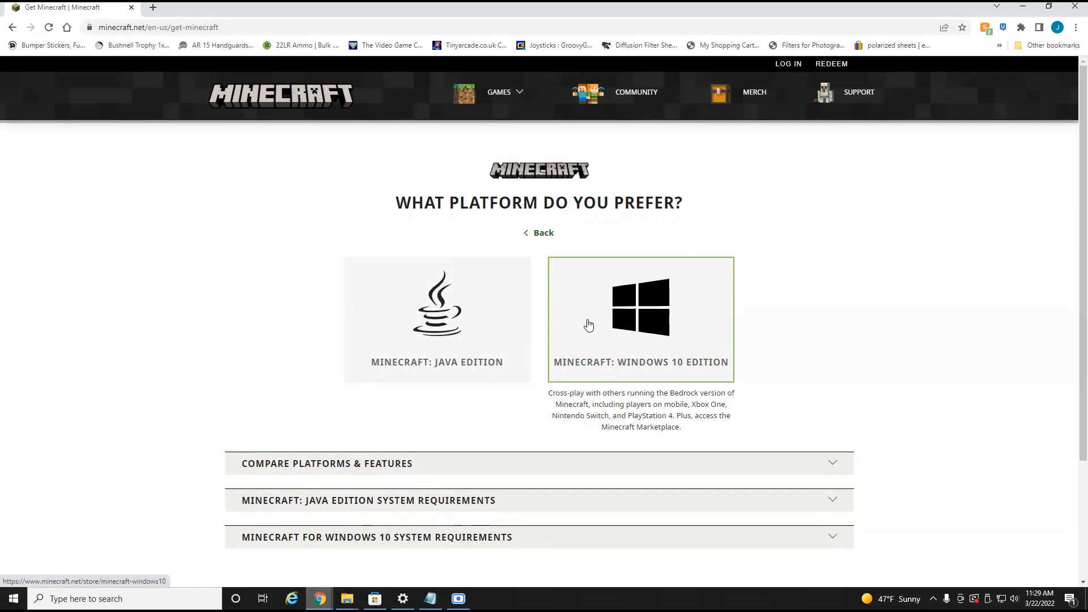
mouse_move(604, 320)
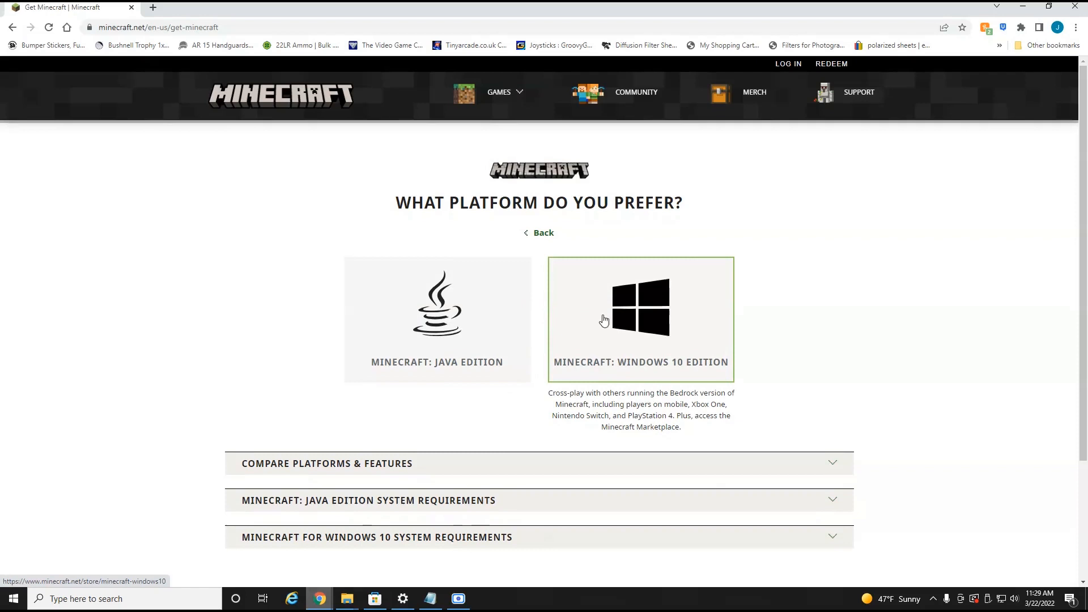